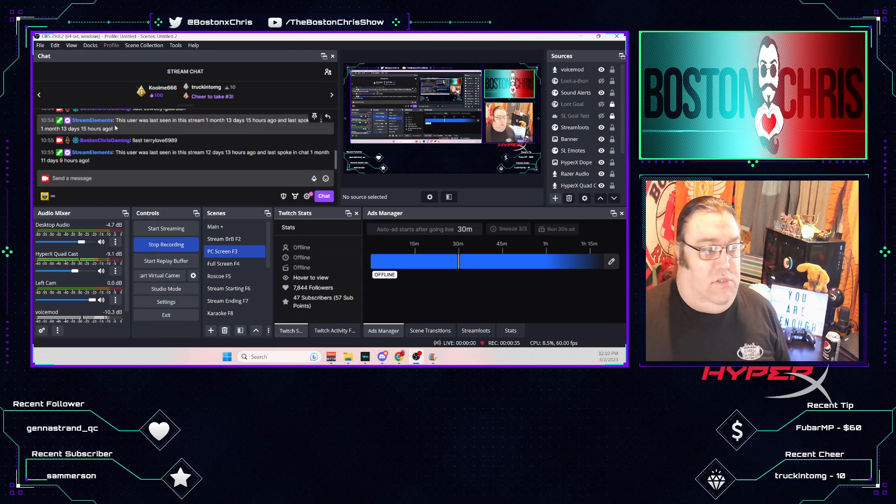
Open OBS Settings from the Controls dock, landing on the General page
{"action": "left_click", "coordinate": [40, 46]}
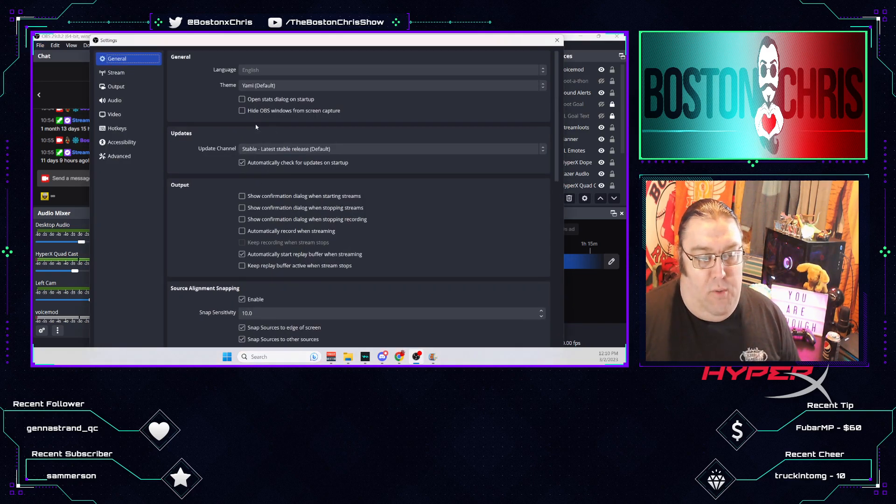
Go to the Output page and scroll to Replay Buffer, enabled with 45 sec maximum
{"action": "left_click", "coordinate": [116, 87]}
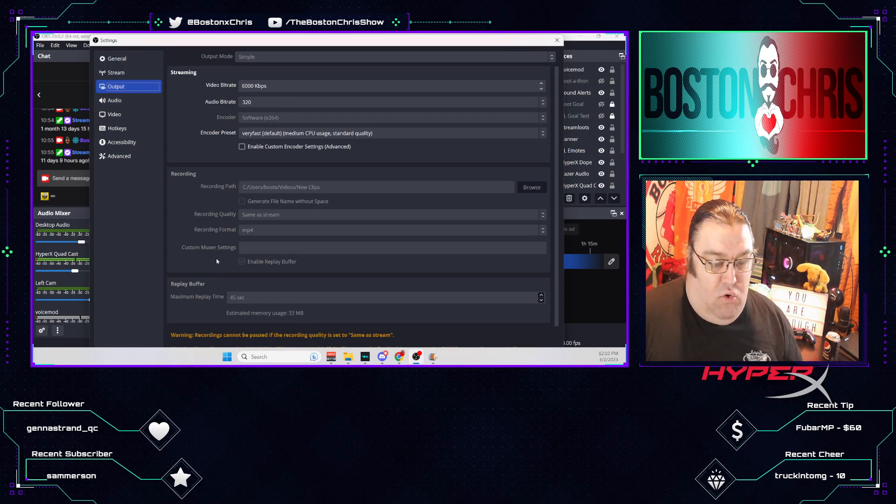
{"action": "scroll", "scroll_direction": "down", "scroll_amount": 3}
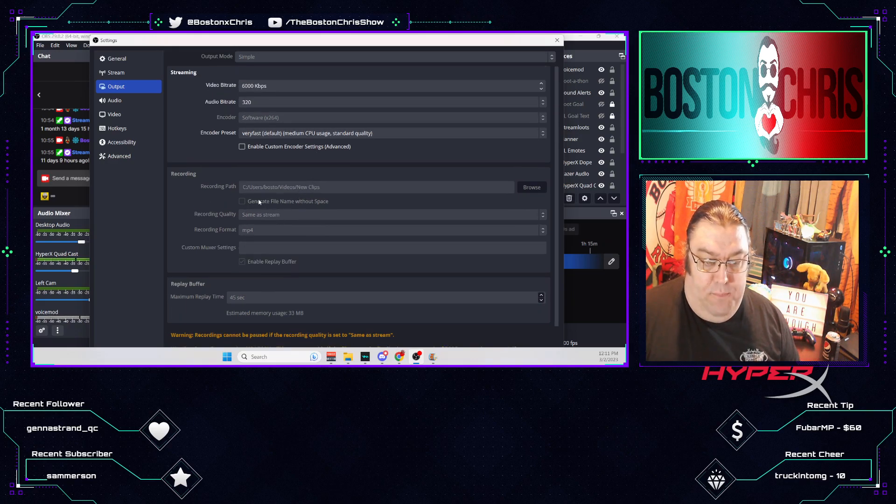
{"action": "scroll", "scroll_direction": "down", "scroll_amount": 3}
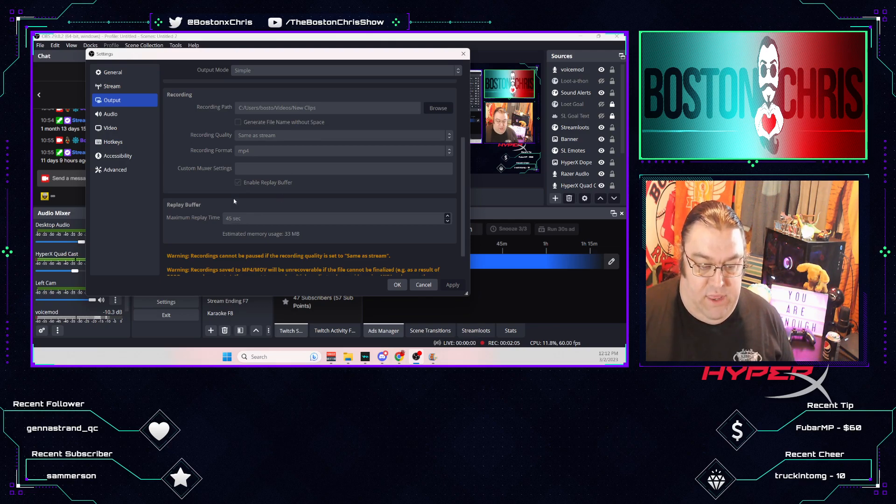
Return to the General page where 'Automatically start replay buffer when streaming' is checked
{"action": "scroll", "scroll_direction": "down", "scroll_amount": 3}
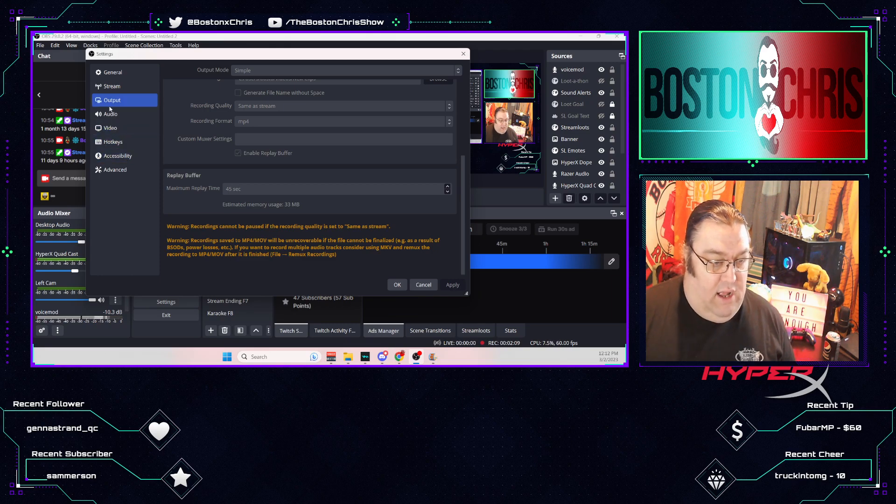
{"action": "left_click", "coordinate": [112, 72]}
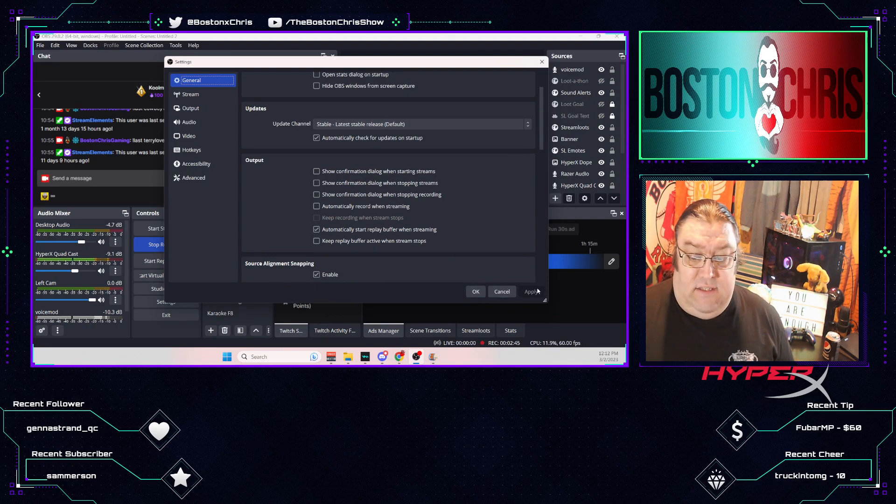
Apply settings, bind a key to Save Replay under Hotkeys, and close Settings with OK
{"action": "left_click", "coordinate": [191, 150]}
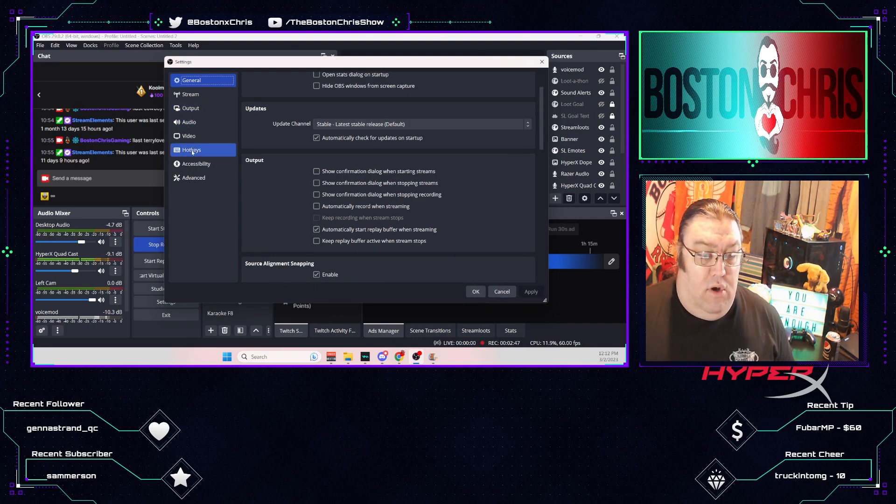
{"action": "left_click", "coordinate": [191, 150]}
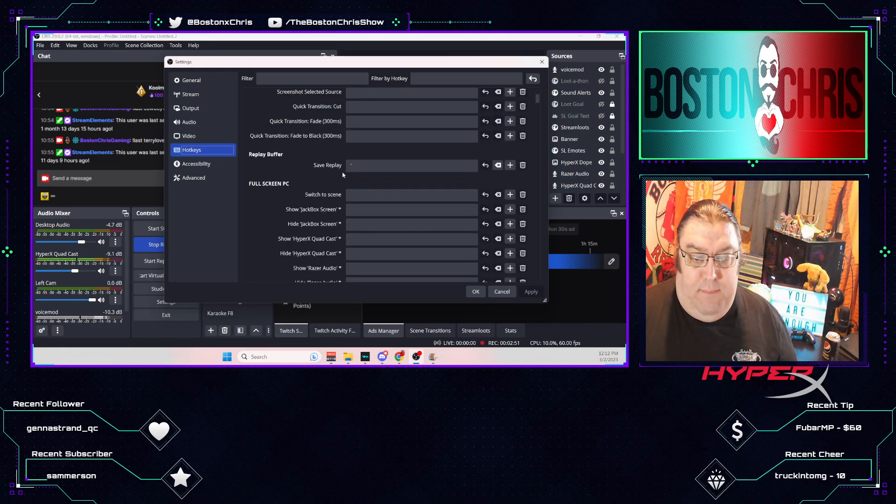
{"action": "left_click", "coordinate": [412, 165]}
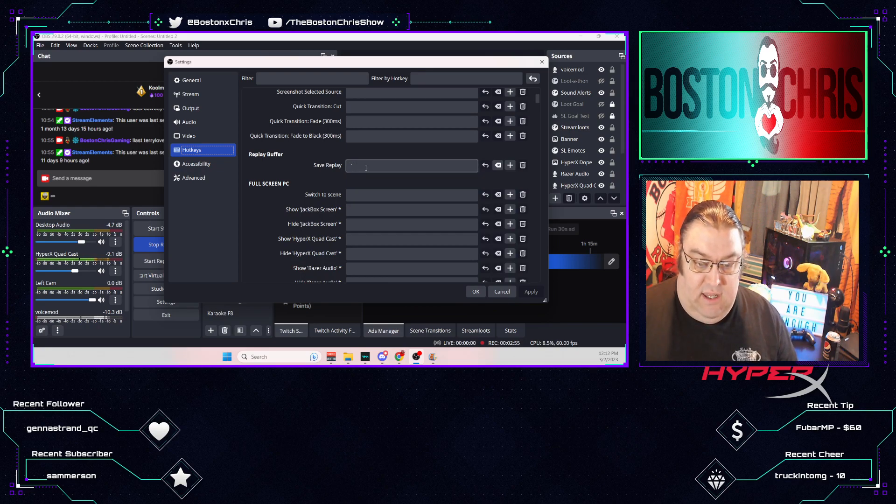
{"action": "left_click", "coordinate": [412, 166]}
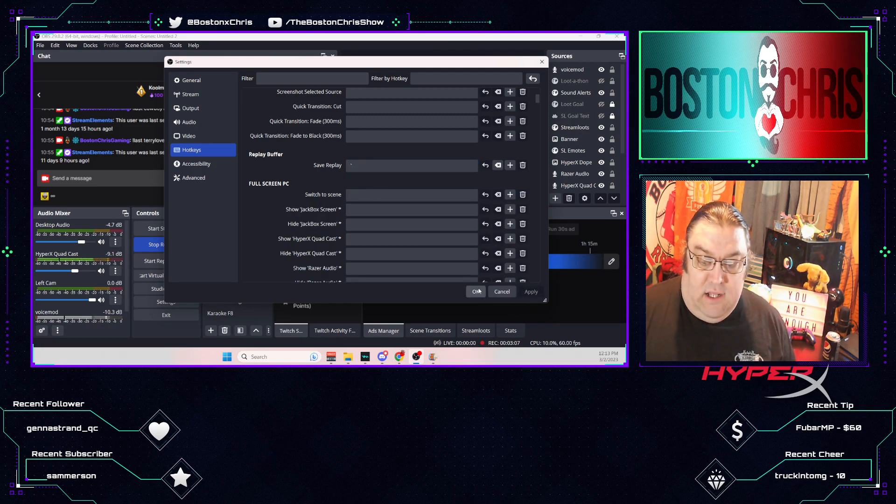
{"action": "left_click", "coordinate": [476, 291]}
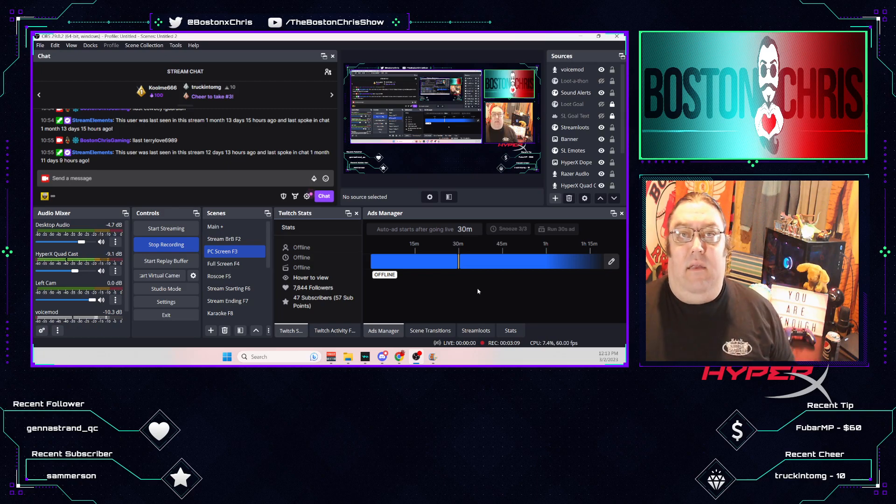